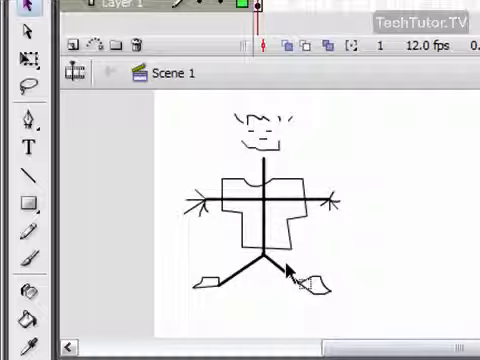
pyautogui.moveTo(22, 119)
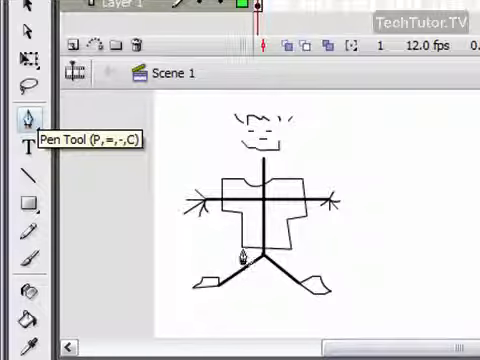
# Draw a pants outline around the stick figure's legs beneath the shirt.
pyautogui.click(262, 205)
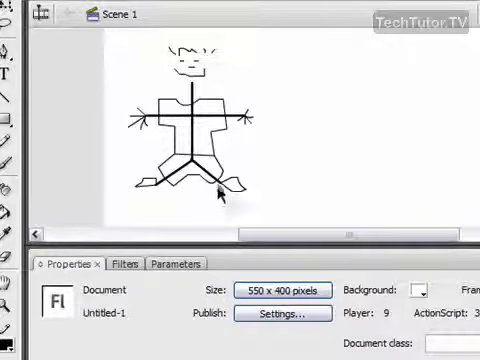
pyautogui.moveTo(305, 190)
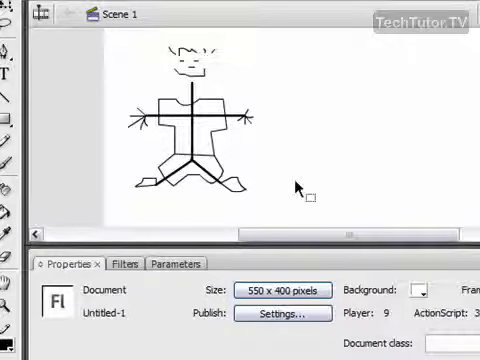